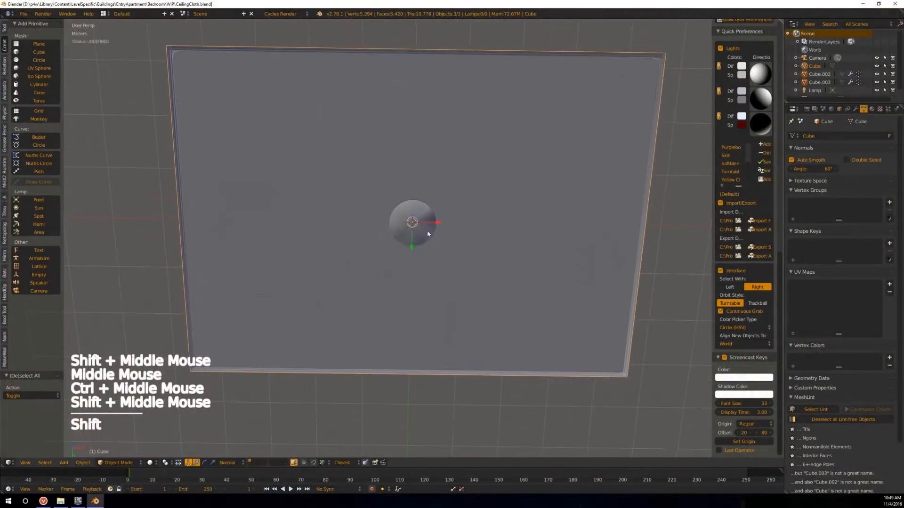
Select the draped cloth object Cube.002 to inspect its folds around the lamp.
left_click(282, 490)
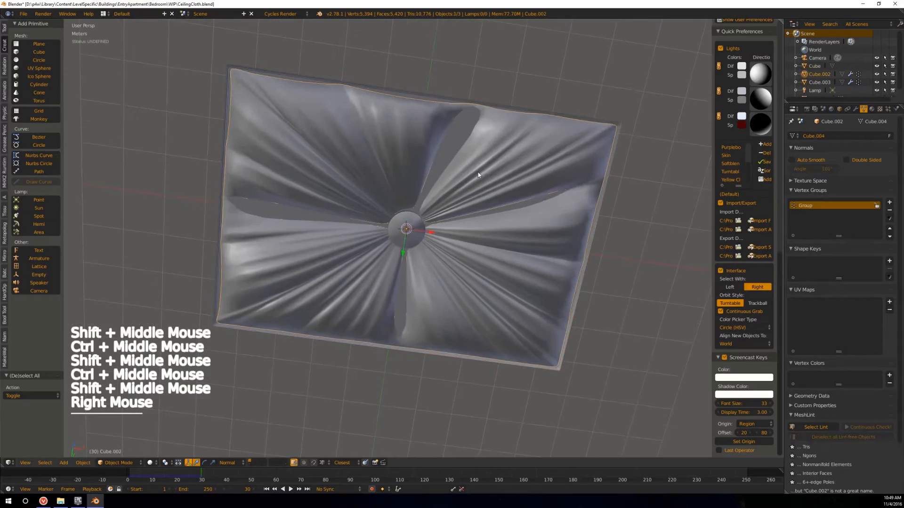
Toggle Cube.002 into Edit Mode and back so the cloth rebakes with even radial pleats.
key("Tab")
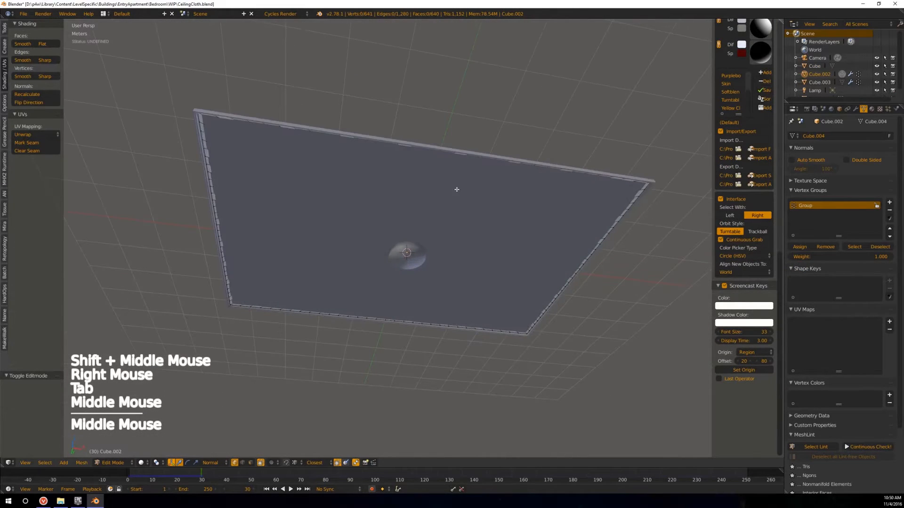
key("Tab")
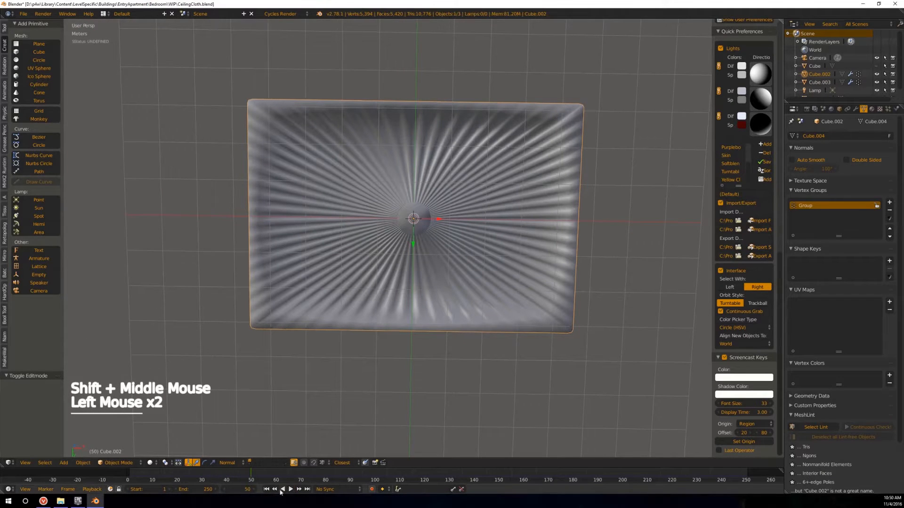
Rewind to frame start, play the cloth simulation, and stop it back in mesh editing.
left_click(290, 489)
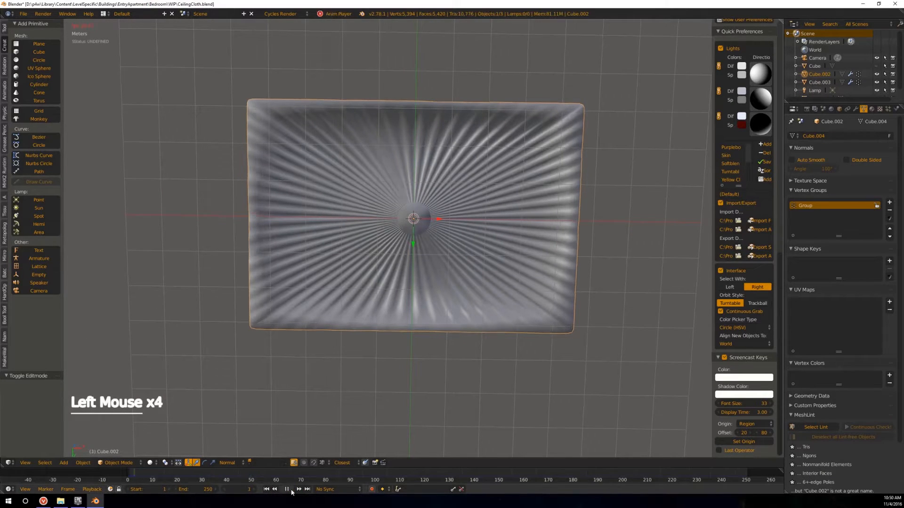
left_click(290, 488)
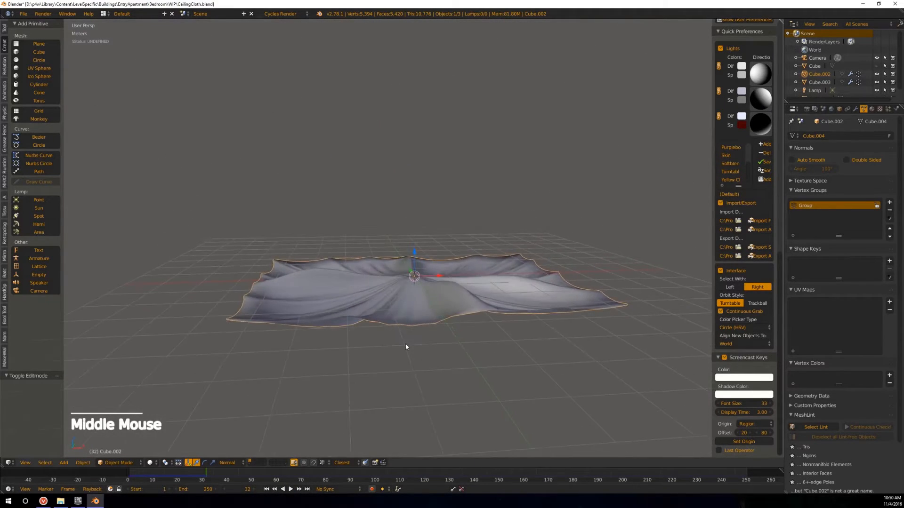
key("Tab")
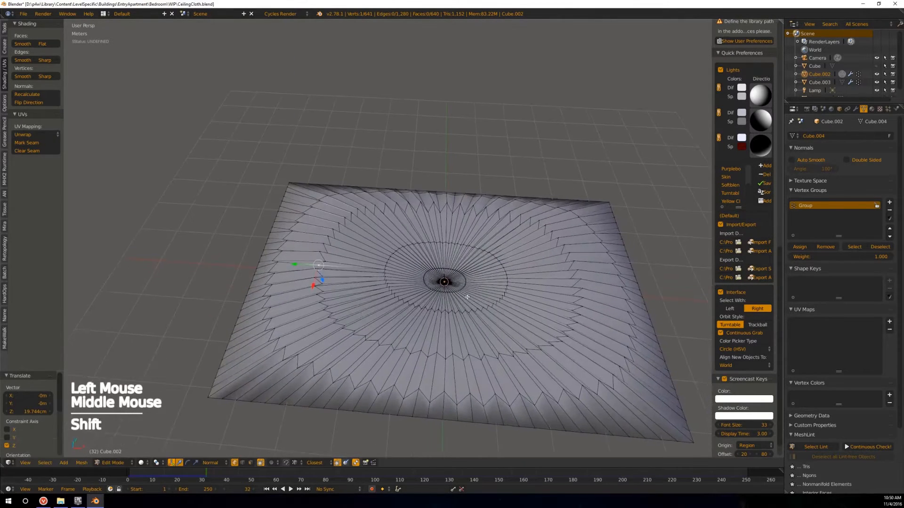
View the cloth with centre vertices raised 19.7 cm, then return to editing the mesh.
key("Tab")
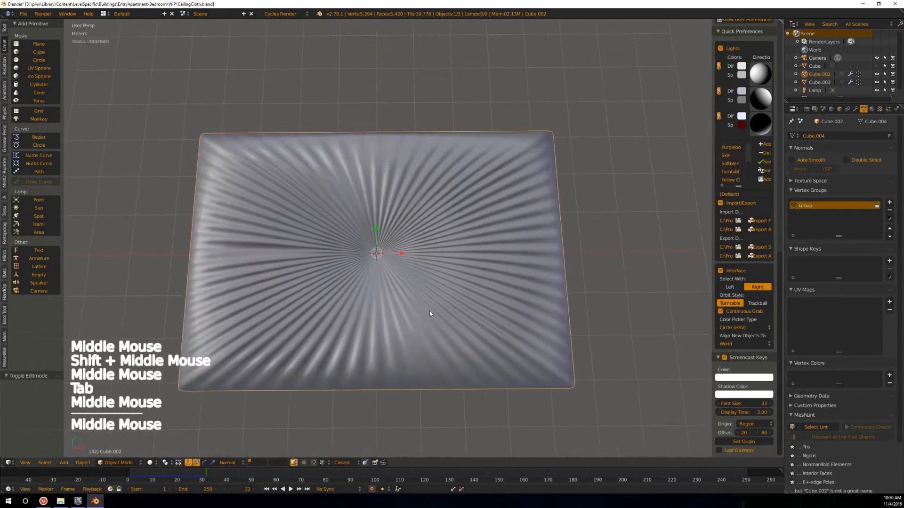
key("Tab")
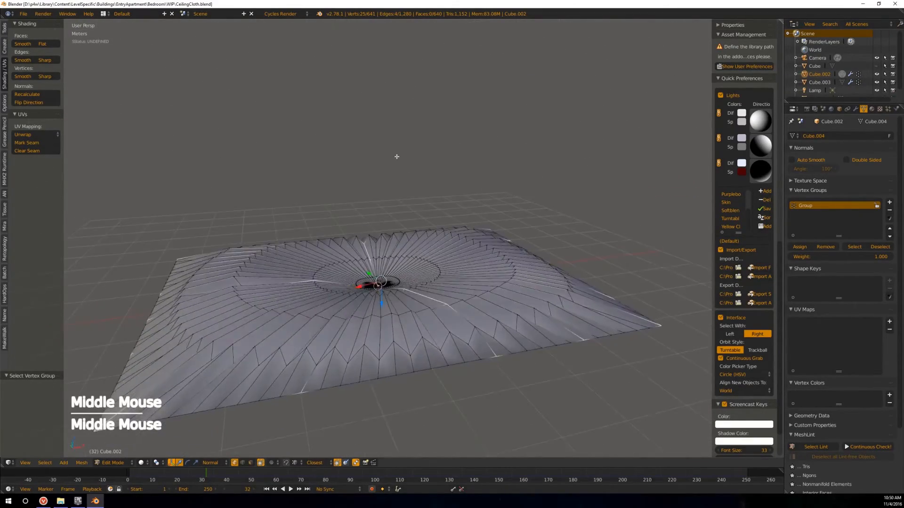
Check the re-simulated drape, then return to editing to offset pinned vertices about 26 cm.
key("Tab")
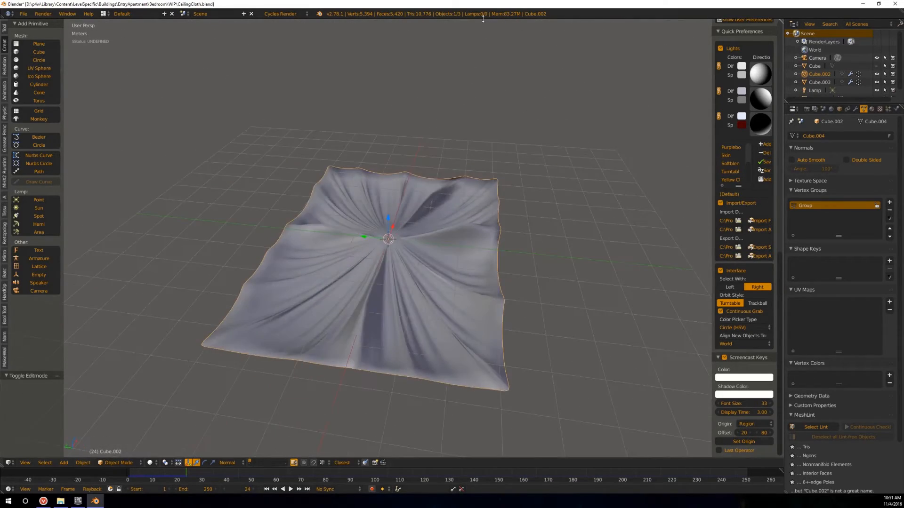
key("Tab")
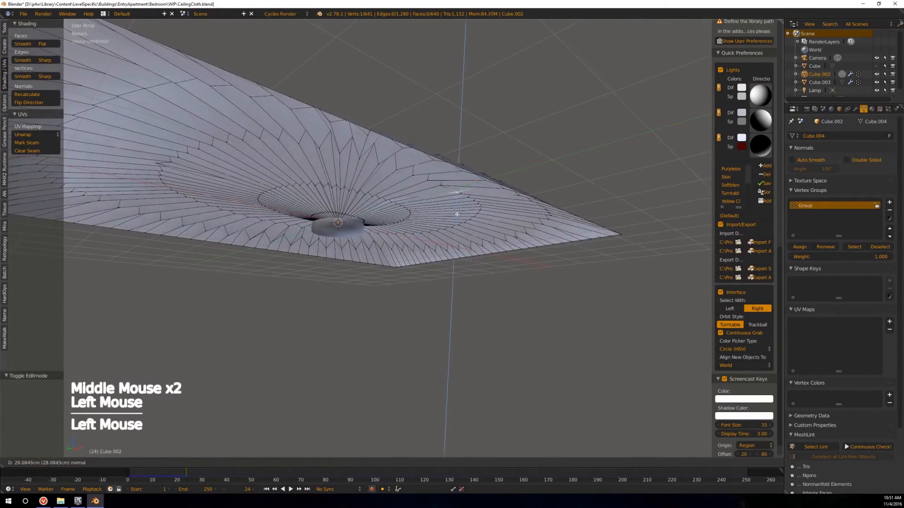
Return to Object Mode and replay the cloth simulation from the start.
key("Tab")
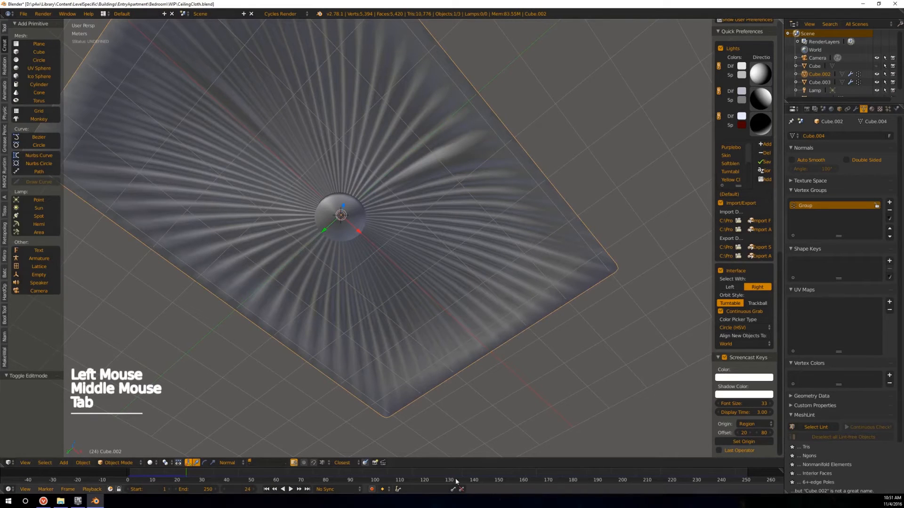
left_click(289, 489)
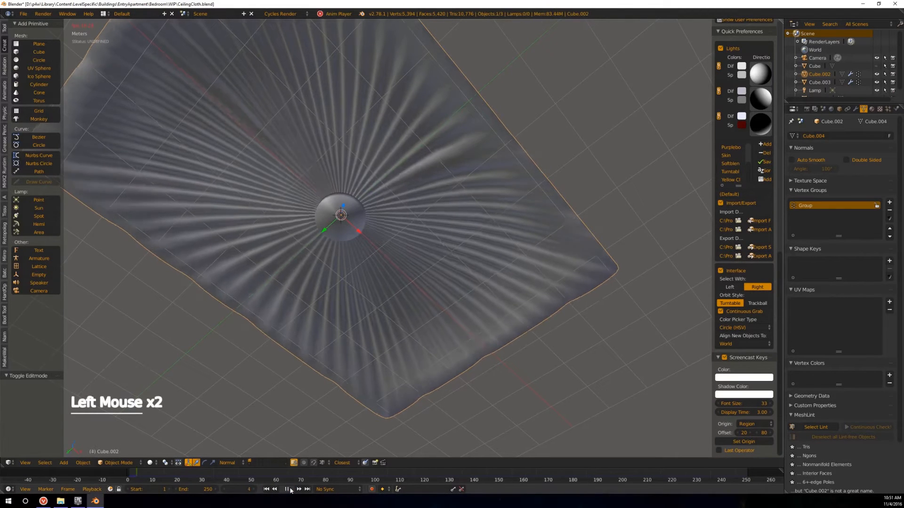